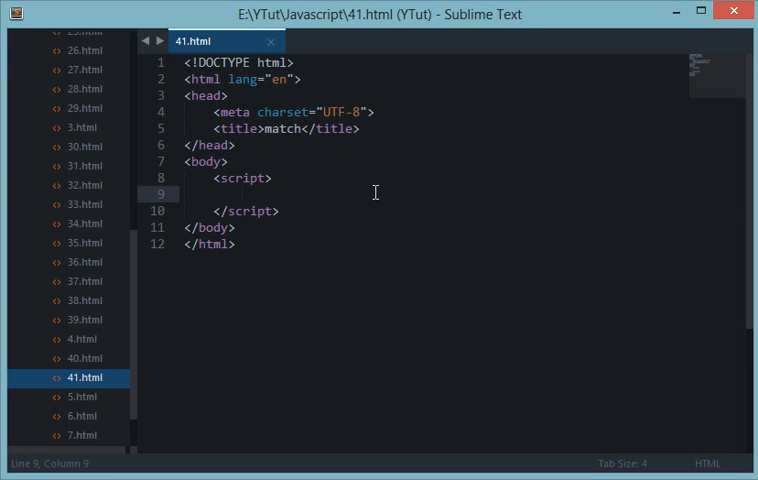
{"action": "left_click", "coordinate": [240, 194]}
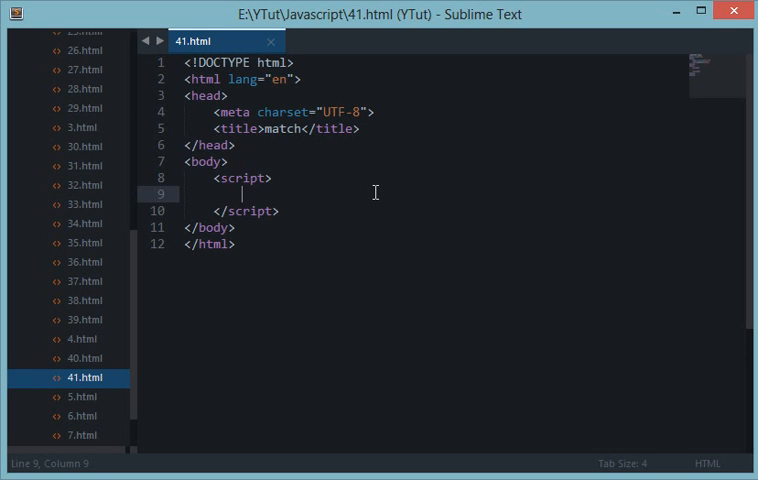
{"action": "type", "text": "var a = \""}
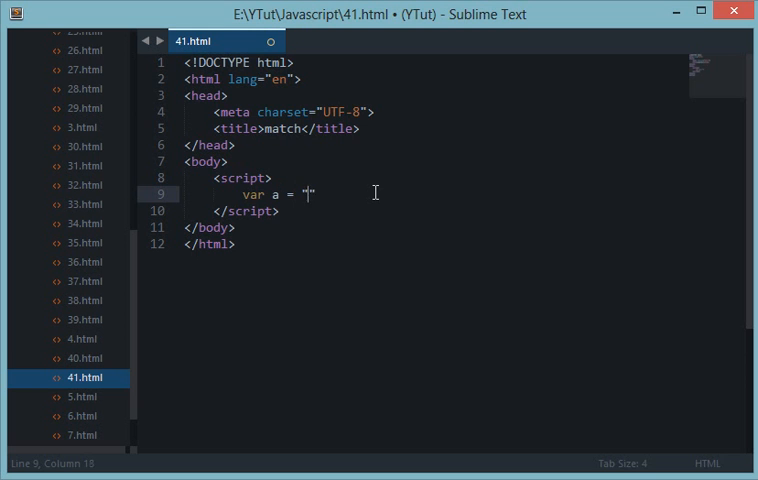
{"action": "type", "text": "jsdhfwi348796jksdj"}
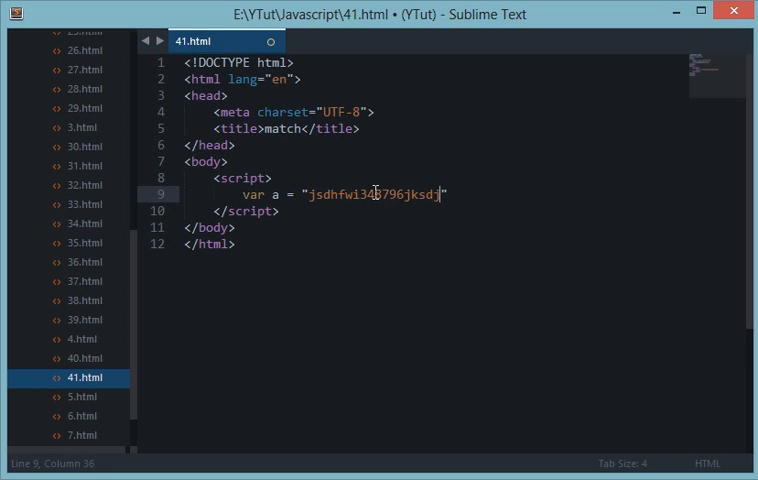
{"action": "type", "text": "g34987sdfjhkdsf3475dsh"}
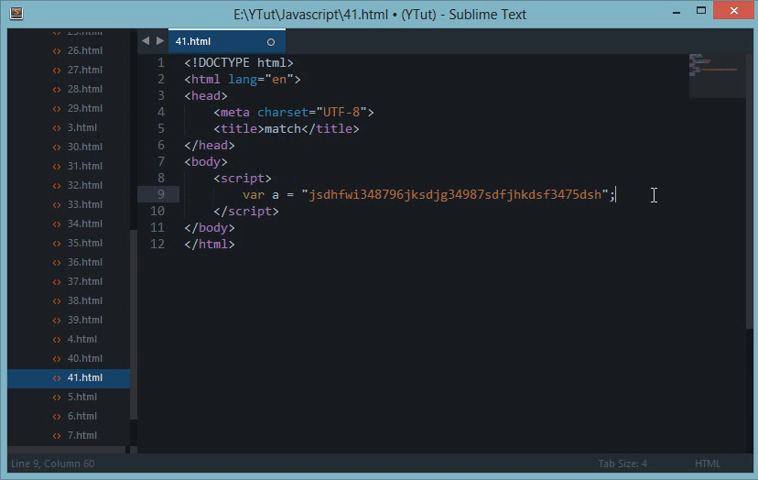
{"action": "key", "text": "enter"}
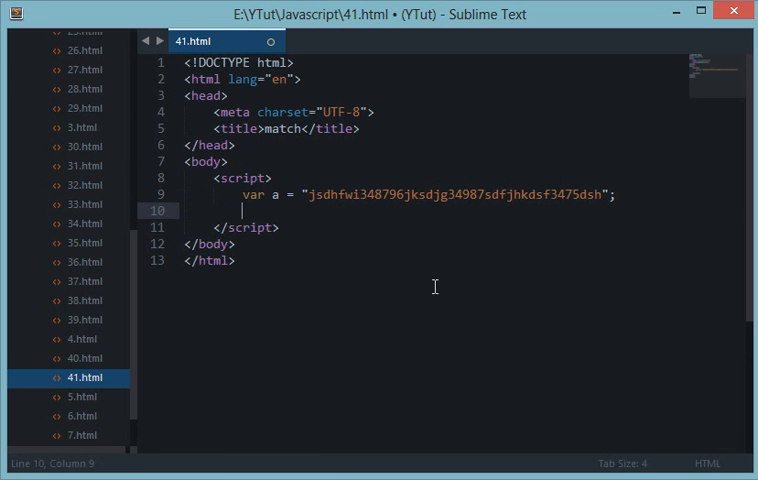
Add var res1 = a.match(/348796/).
{"action": "type", "text": "var res1 ="}
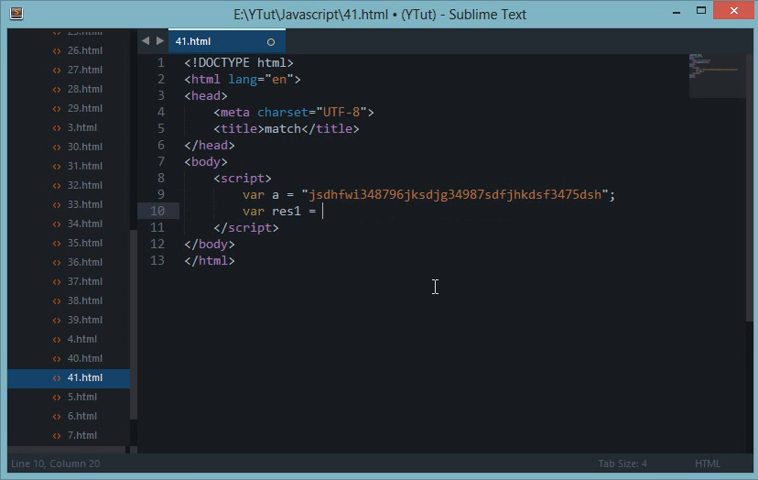
{"action": "type", "text": "a.matc"}
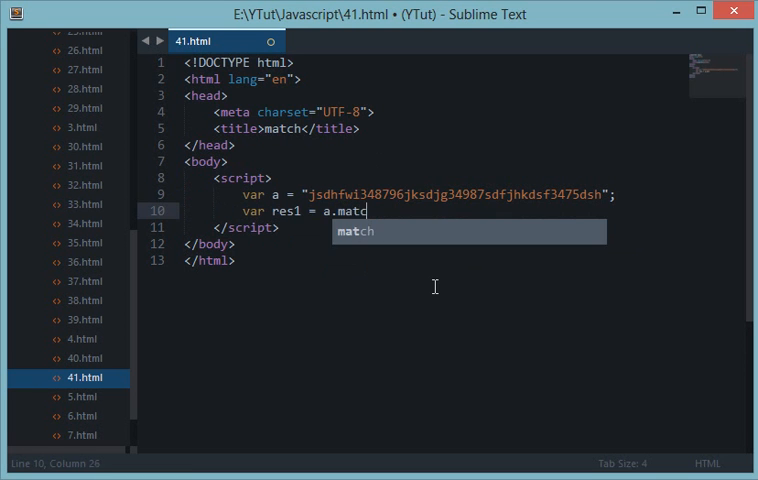
{"action": "type", "text": "h(/ /);"}
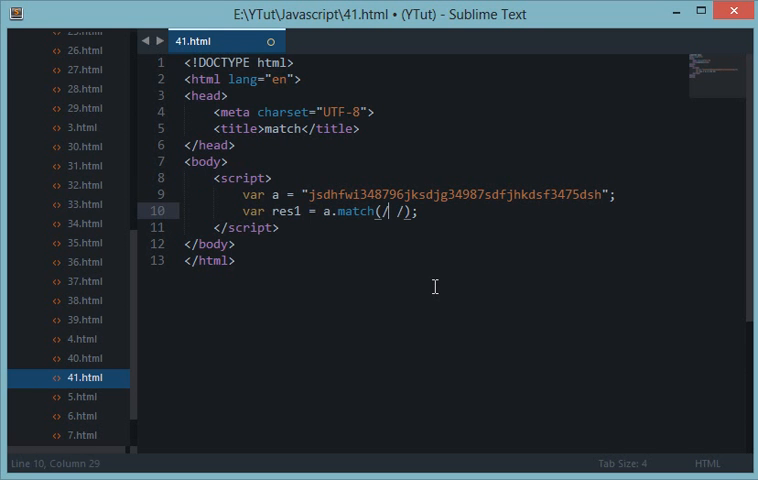
{"action": "type", "text": "348796"}
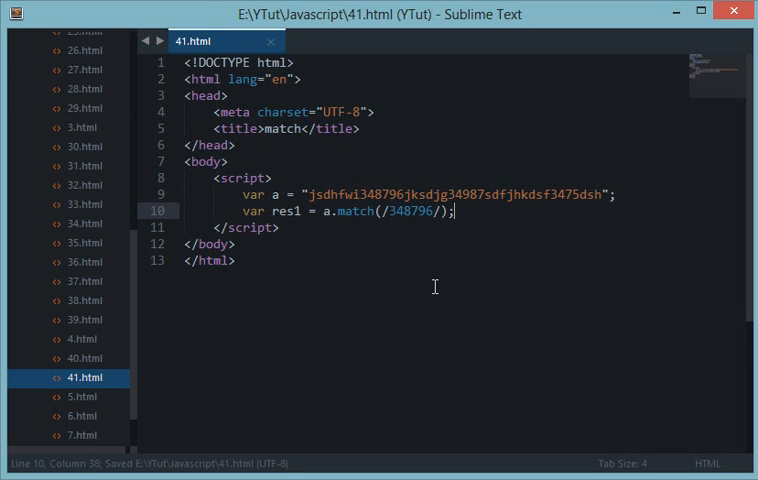
Add var res2 = a.search(/348796/); on the next line, then start a new line.
{"action": "type", "text": "var"}
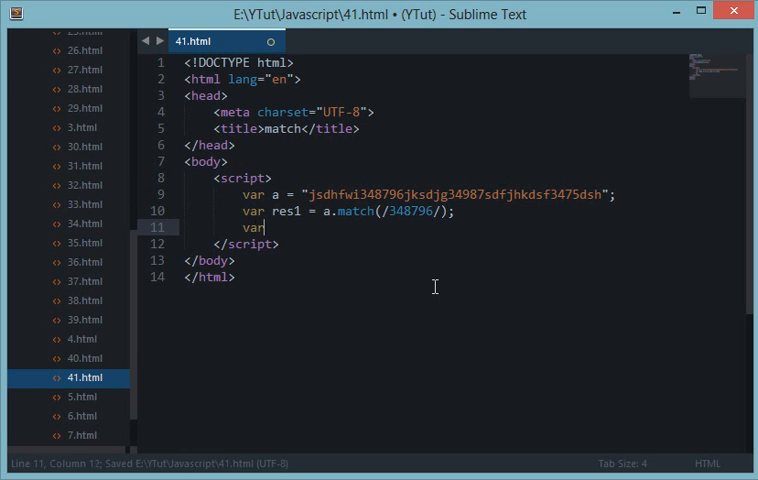
{"action": "type", "text": "res2 ="}
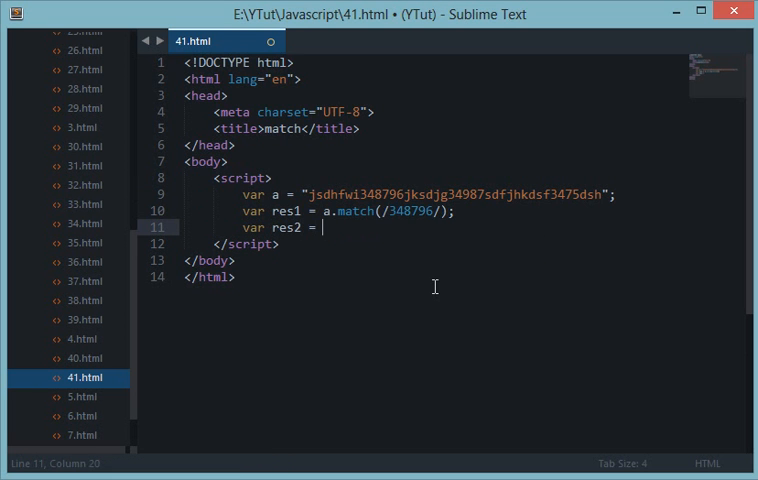
{"action": "type", "text": "a.se"}
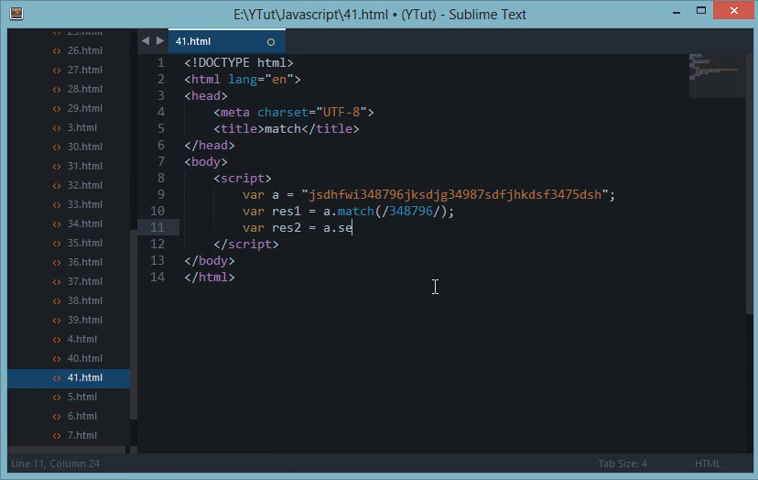
{"action": "type", "text": "arch()"}
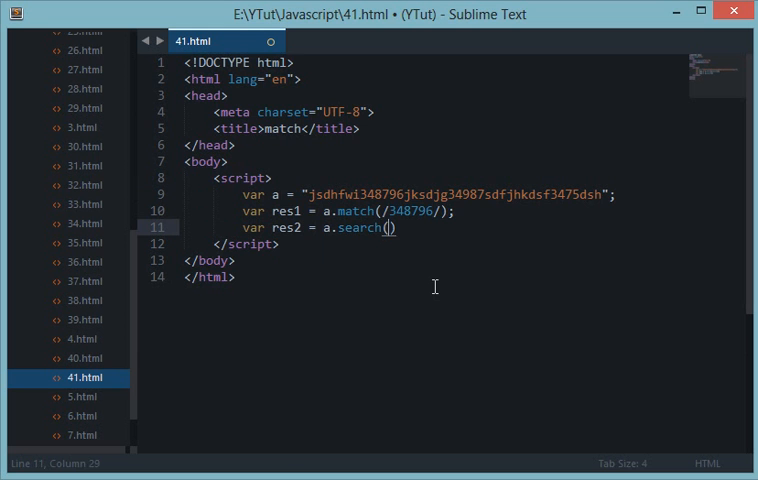
{"action": "type", "text": "/348796/);"}
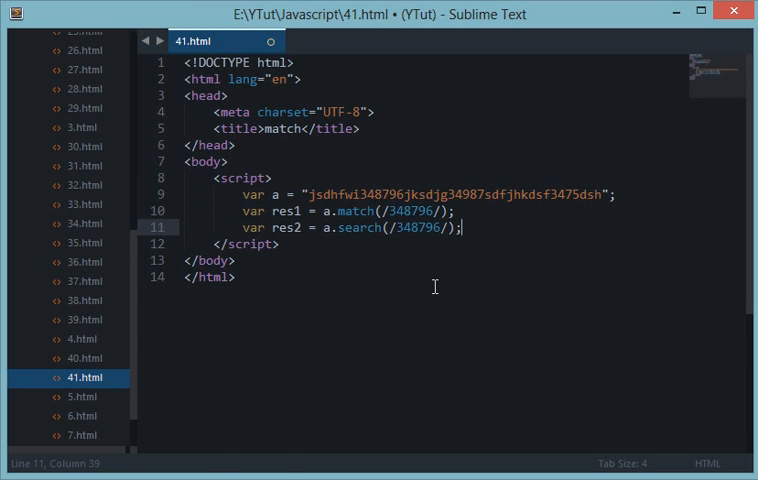
{"action": "key", "text": "enter"}
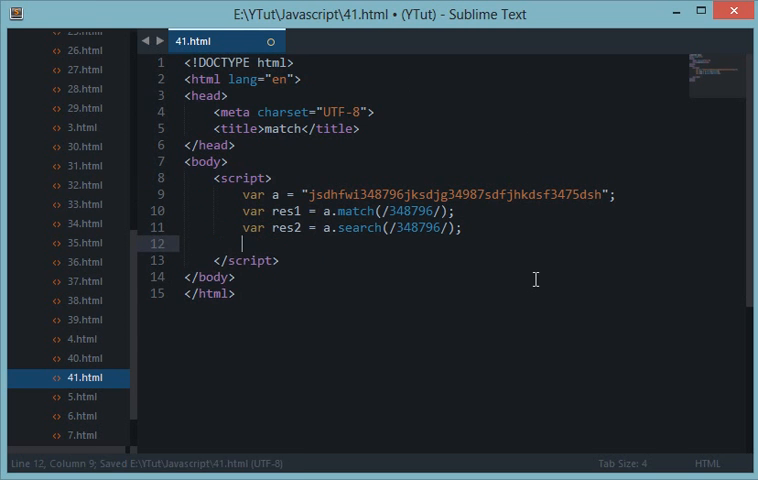
Write document.write(res1 + ' ' + res2) to output both results on the page.
{"action": "type", "text": "ale"}
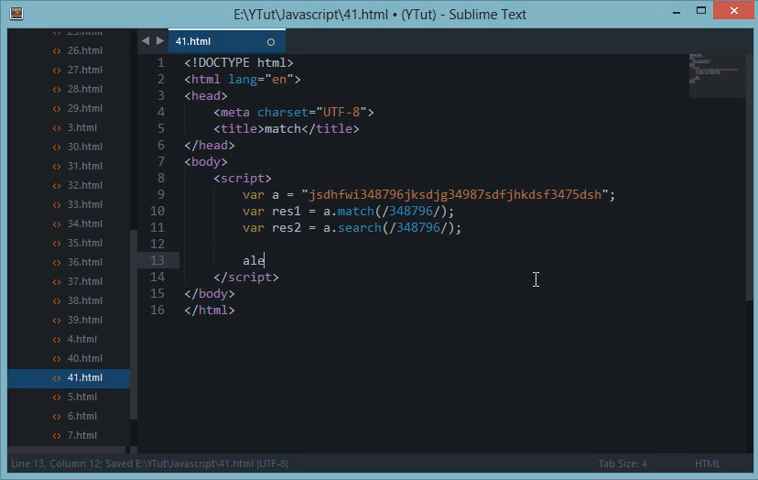
{"action": "type", "text": "document"}
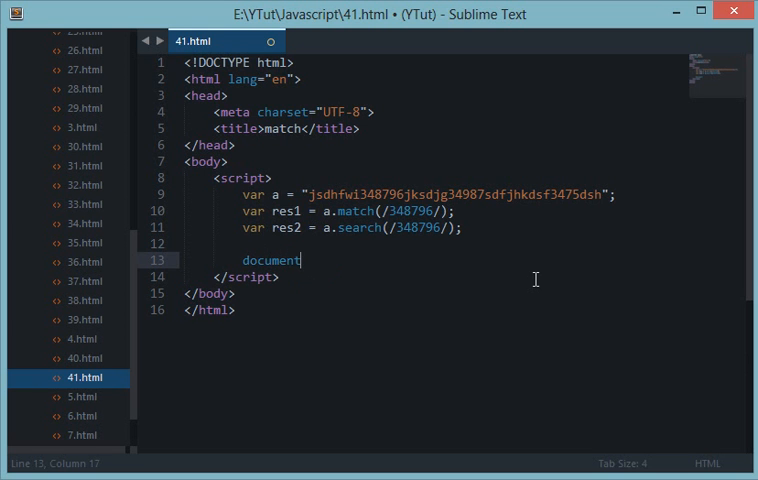
{"action": "type", "text": ".write()"}
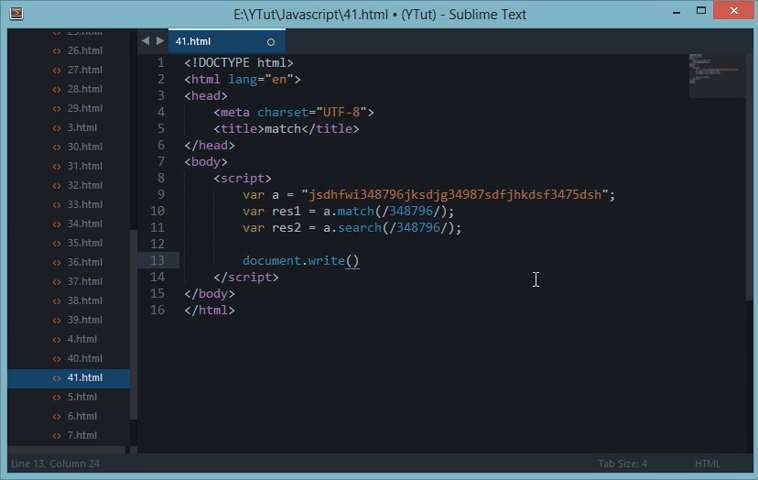
{"action": "type", "text": "res1"}
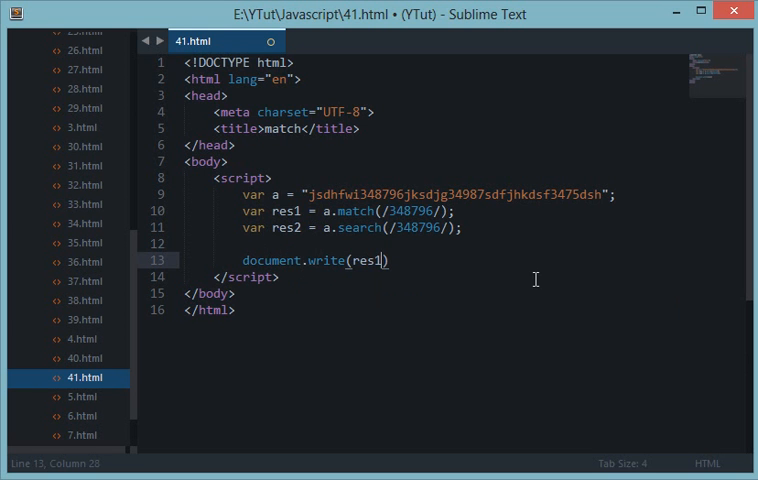
{"action": "type", "text": "+' '"}
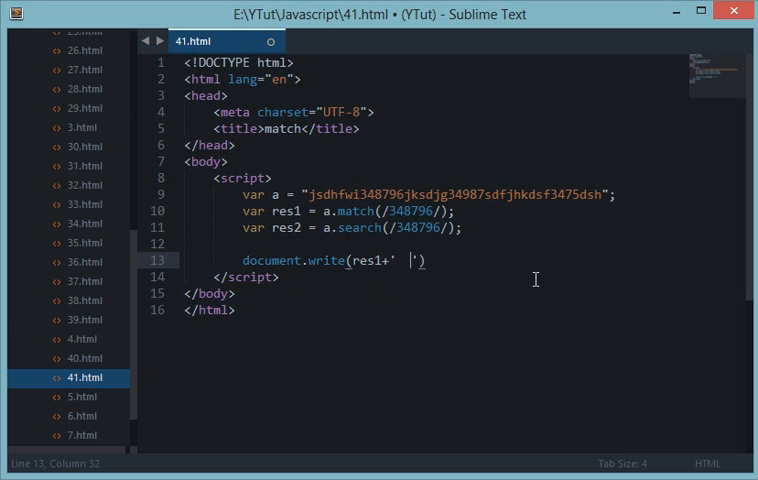
{"action": "type", "text": "+res2"}
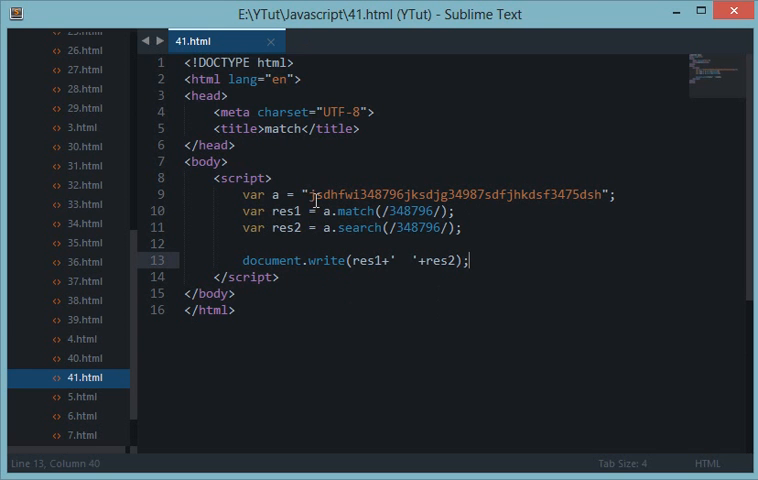
{"action": "double_click", "coordinate": [360, 228]}
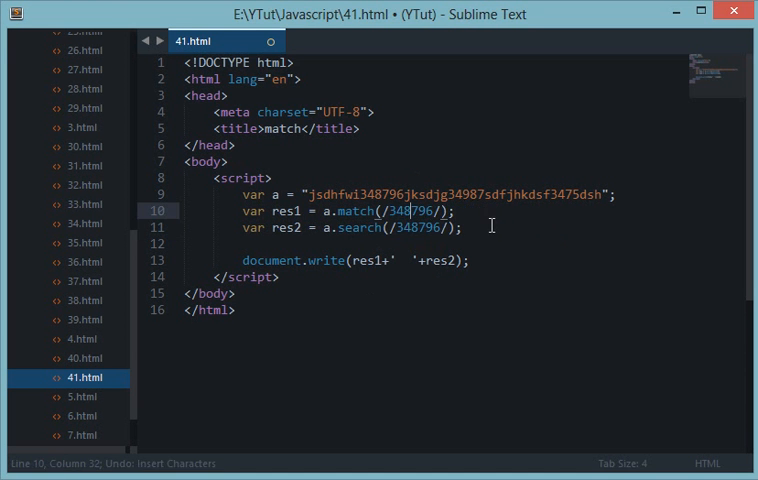
Remove the document.write line and change the match pattern to \d with a // \d comment.
{"action": "left_click", "coordinate": [467, 261]}
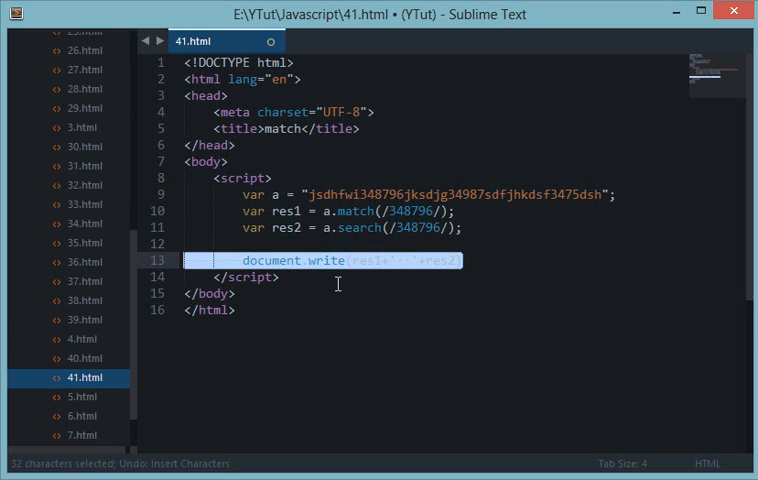
{"action": "key", "text": "delete"}
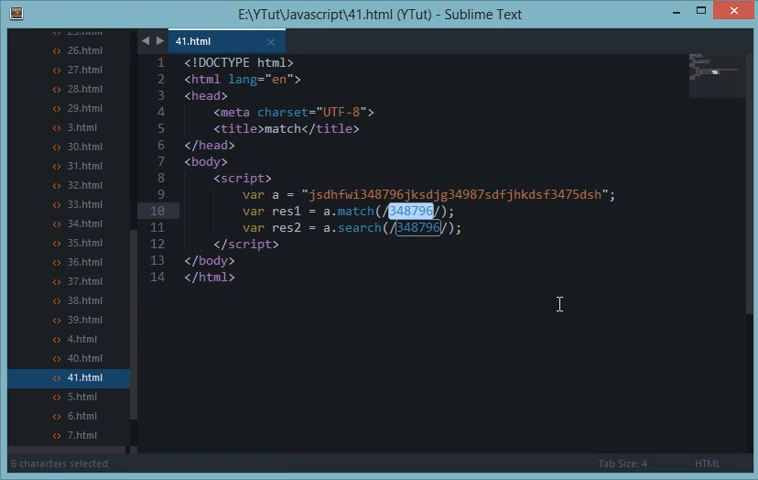
{"action": "type", "text": "\\d"}
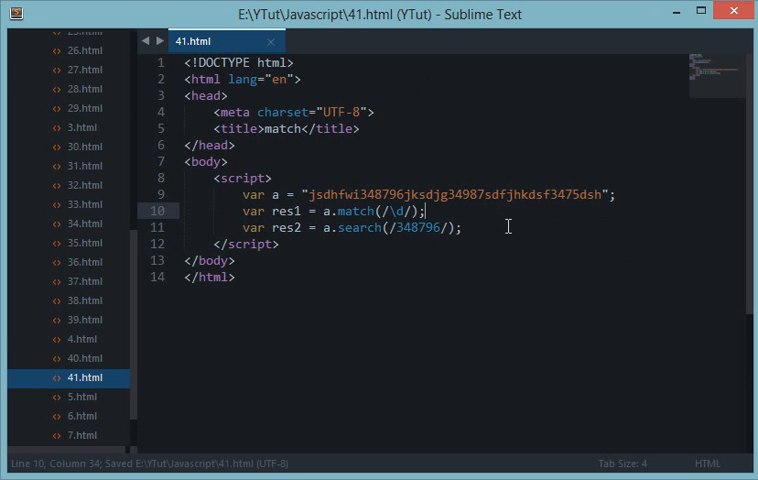
{"action": "type", "text": "//"}
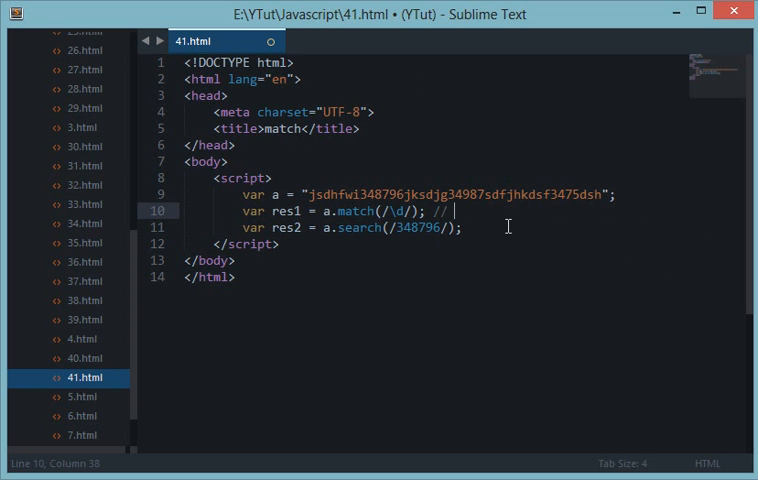
{"action": "type", "text": "\\d"}
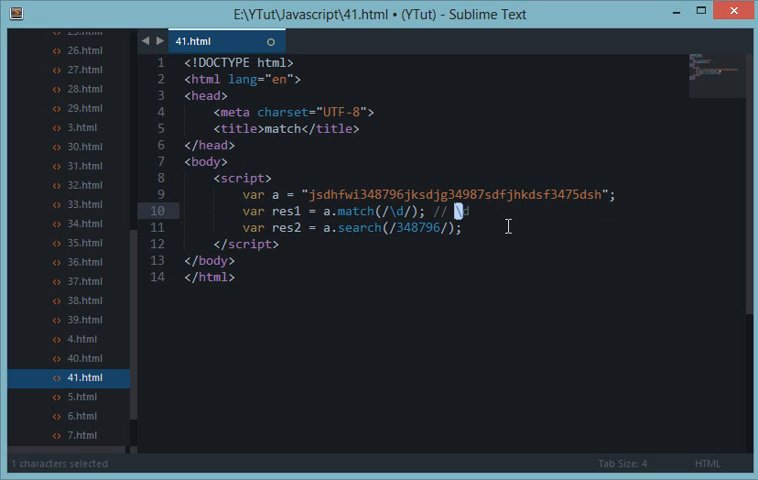
{"action": "left_click", "coordinate": [456, 211]}
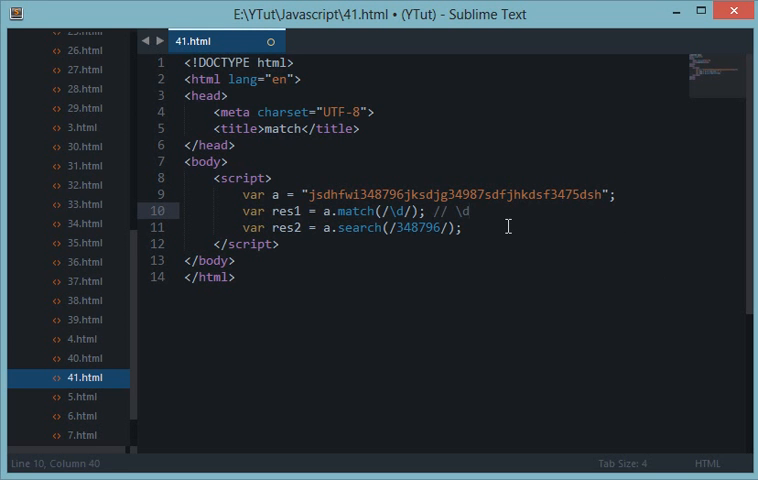
Save the file, add alert(res1);, and open the page in Chrome.
{"action": "left_click_drag", "start_coordinate": [311, 194], "coordinate": [600, 194]}
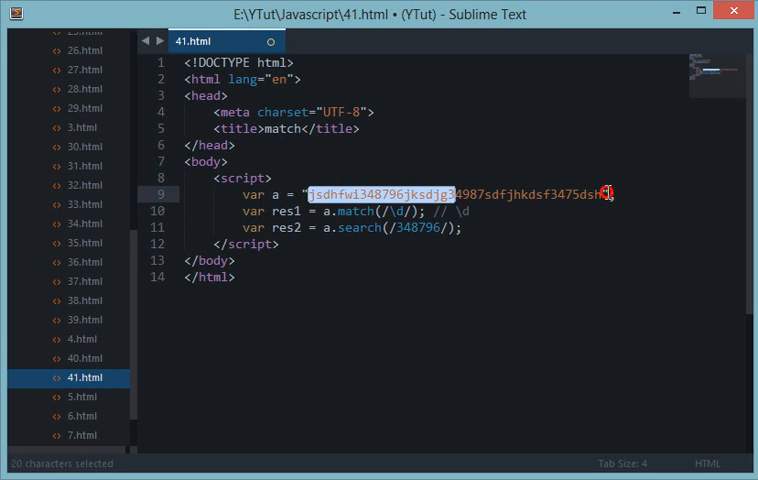
{"action": "key", "text": "ctrl+s"}
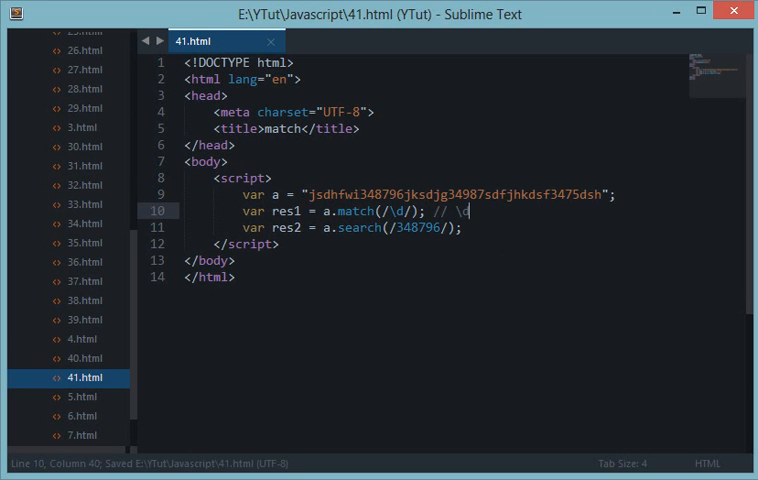
{"action": "type", "text": "alert"}
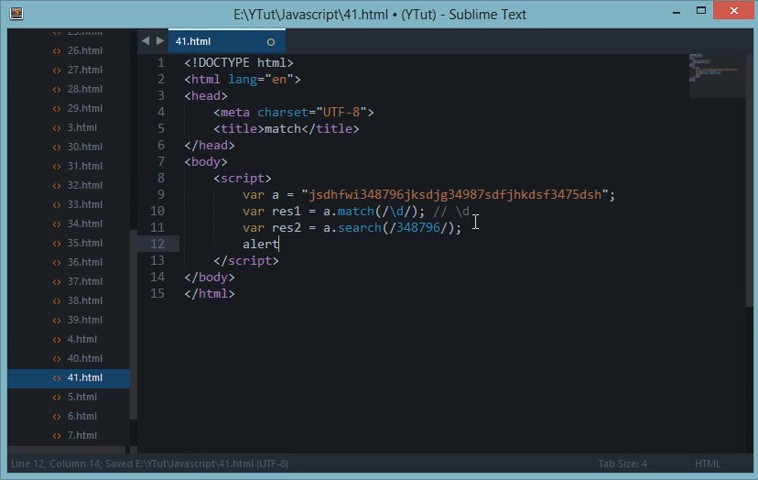
{"action": "type", "text": "(res1);"}
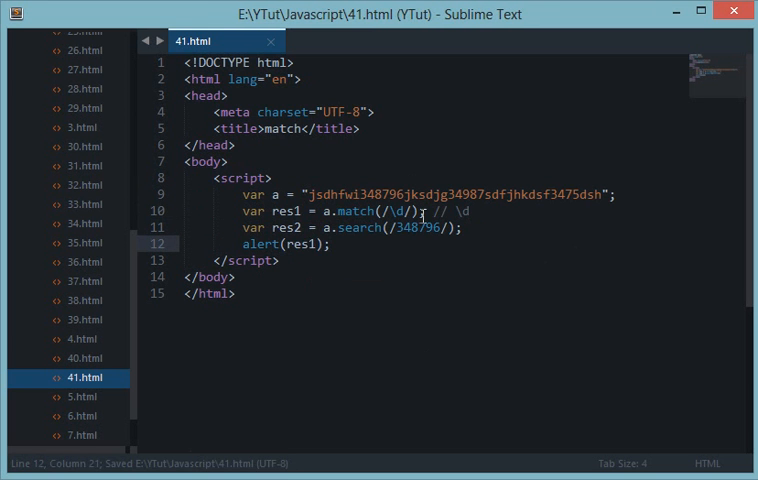
{"action": "double_click", "coordinate": [398, 210]}
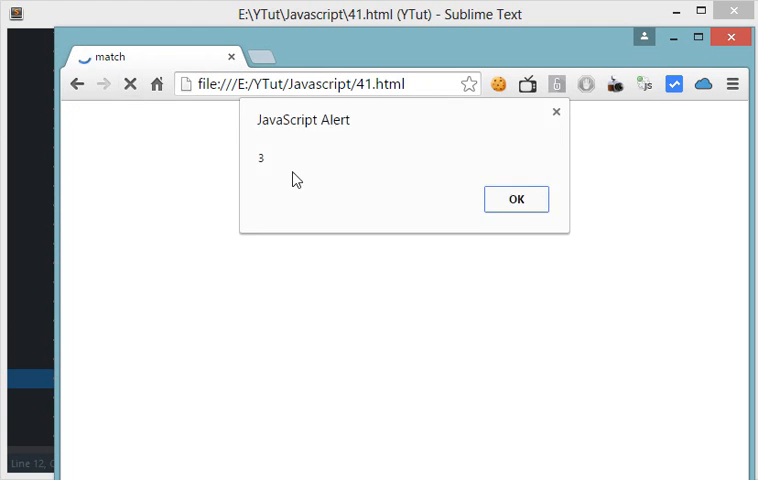
Dismiss the Chrome alert showing 3.
{"action": "left_click", "coordinate": [516, 199]}
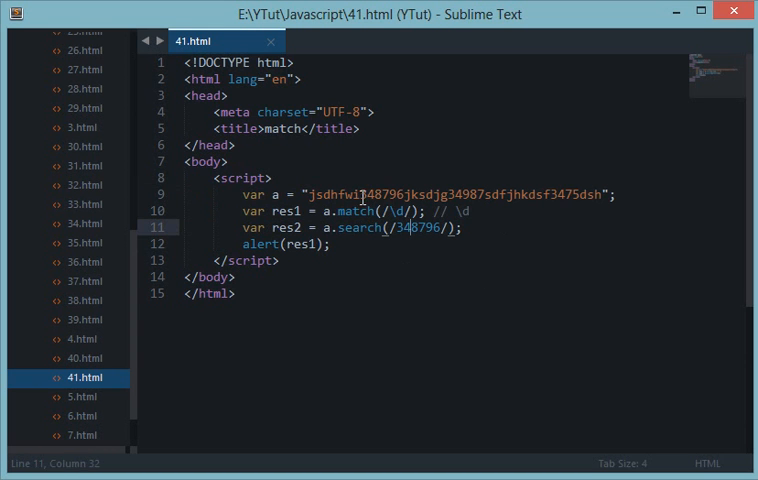
{"action": "double_click", "coordinate": [376, 194]}
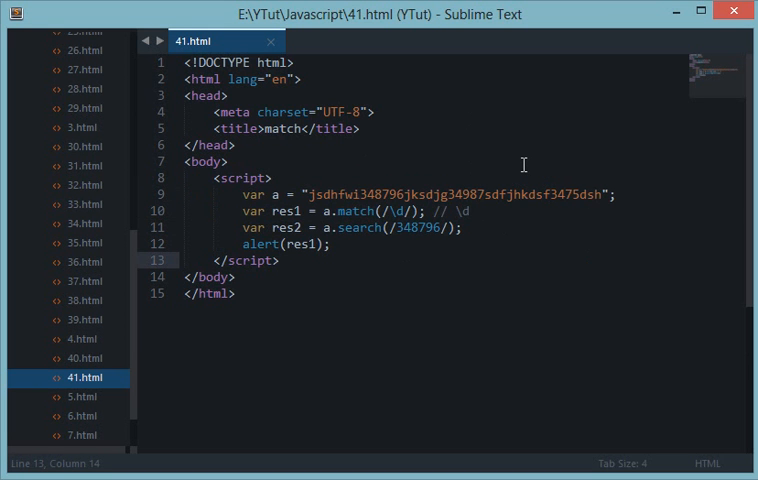
{"action": "mouse_move", "coordinate": [622, 367]}
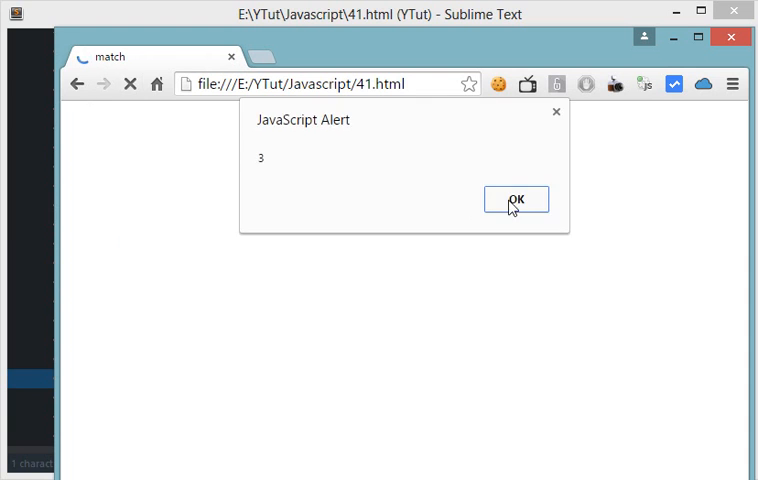
{"action": "left_click", "coordinate": [515, 199]}
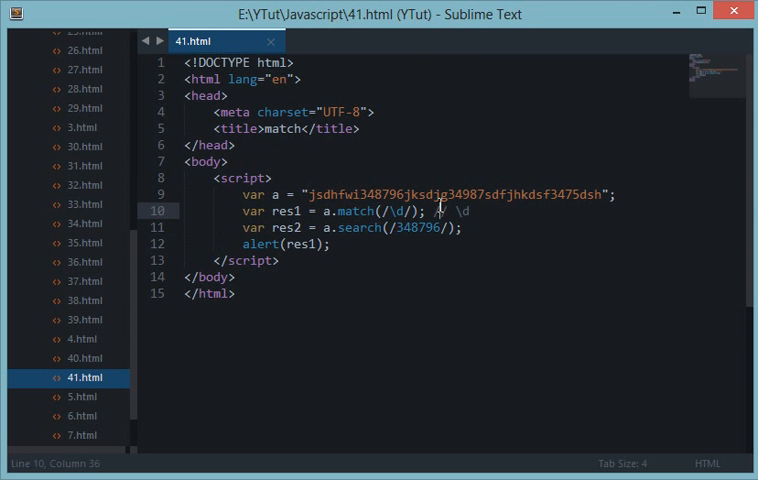
{"action": "mouse_move", "coordinate": [460, 283]}
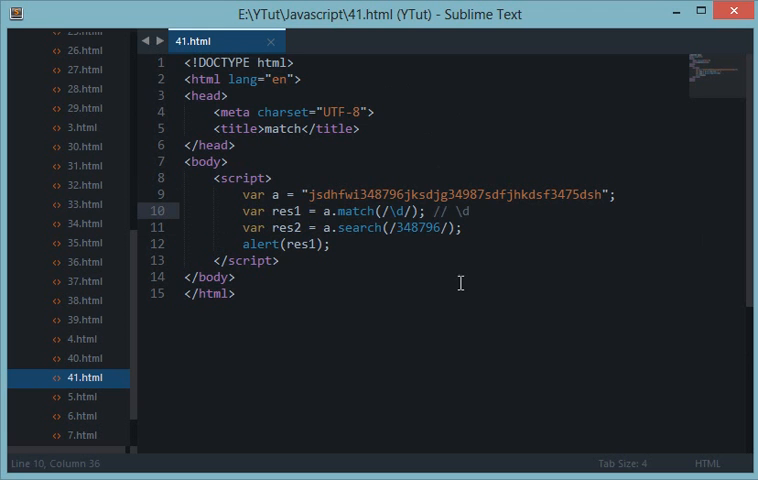
{"action": "double_click", "coordinate": [363, 211]}
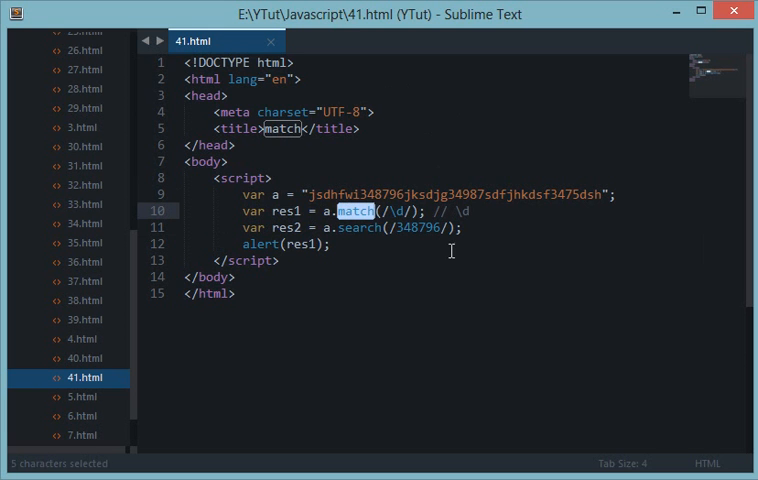
{"action": "mouse_move", "coordinate": [496, 287]}
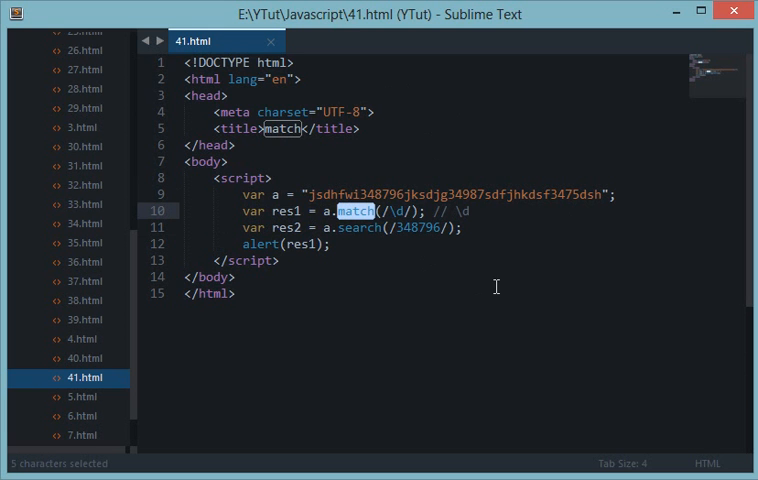